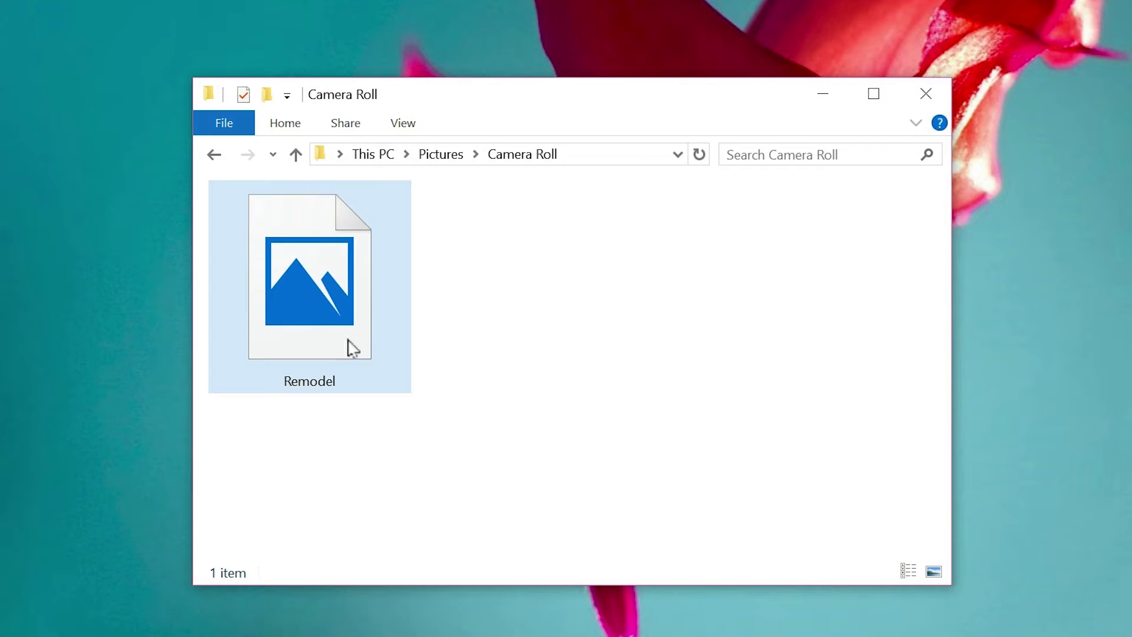
Convert the desktop PDF article into a Microsoft Word document with ABBYY FineReader 12
double_click(309, 284)
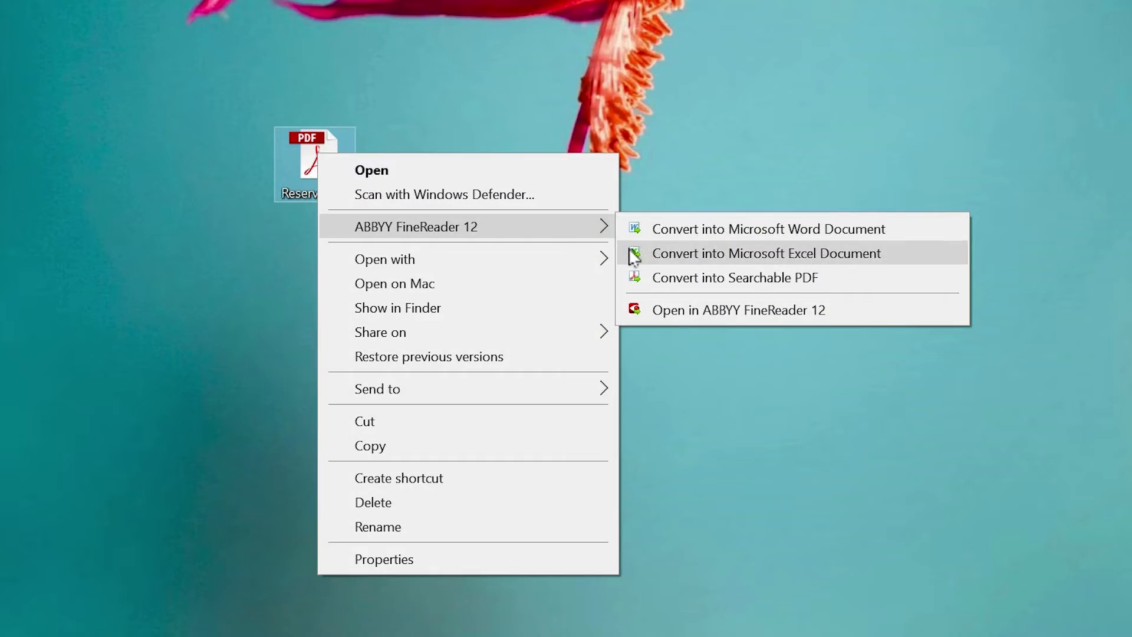
left_click(765, 253)
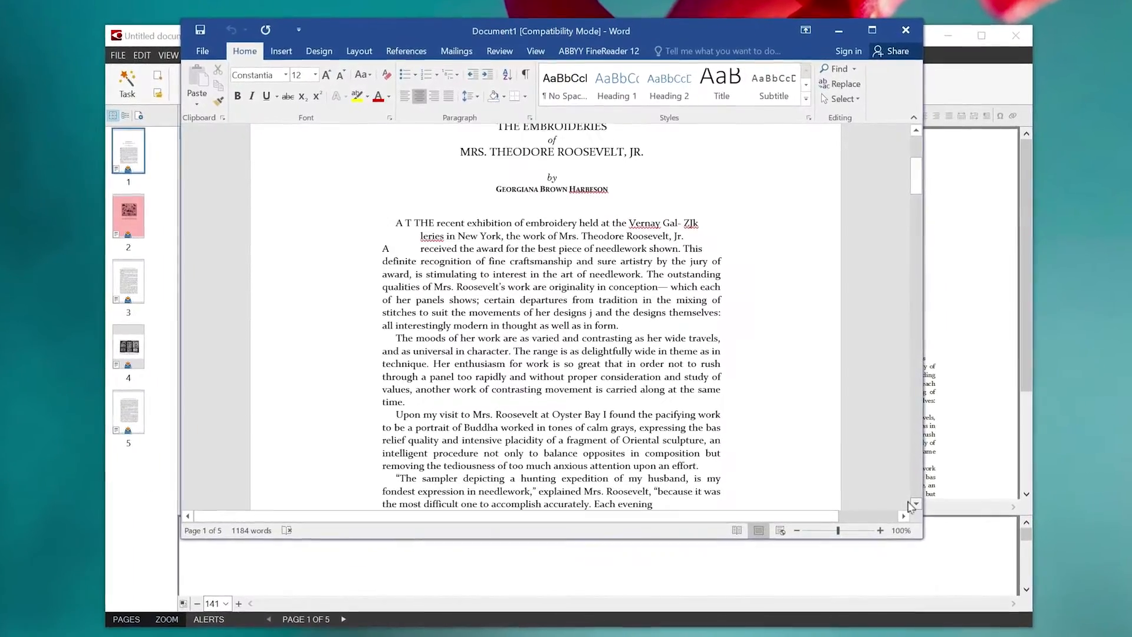
Scroll down to the end of page 1 of the converted embroidery article
scroll("down", 3)
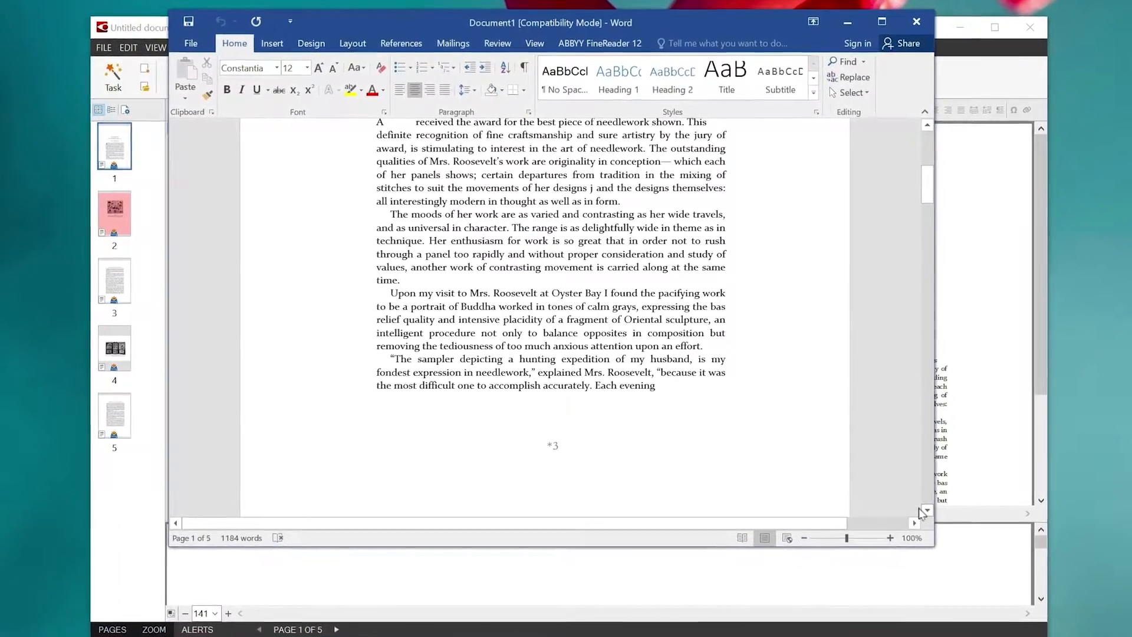